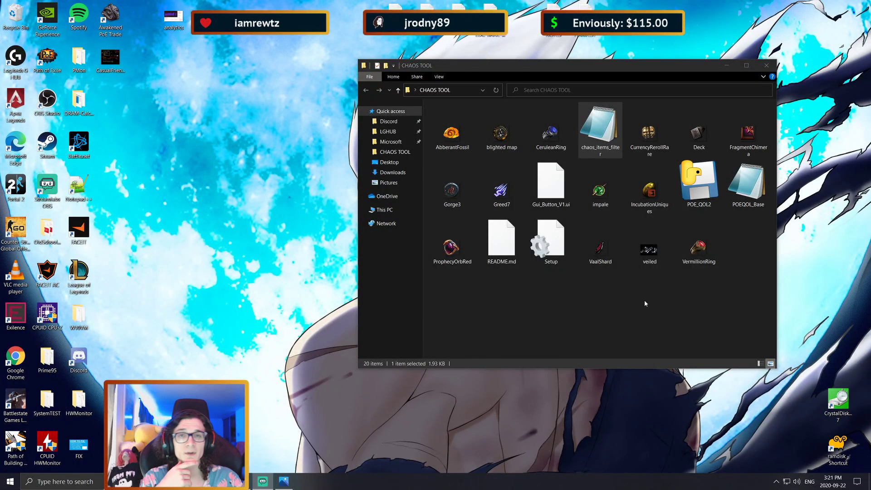
mouse_move(625, 301)
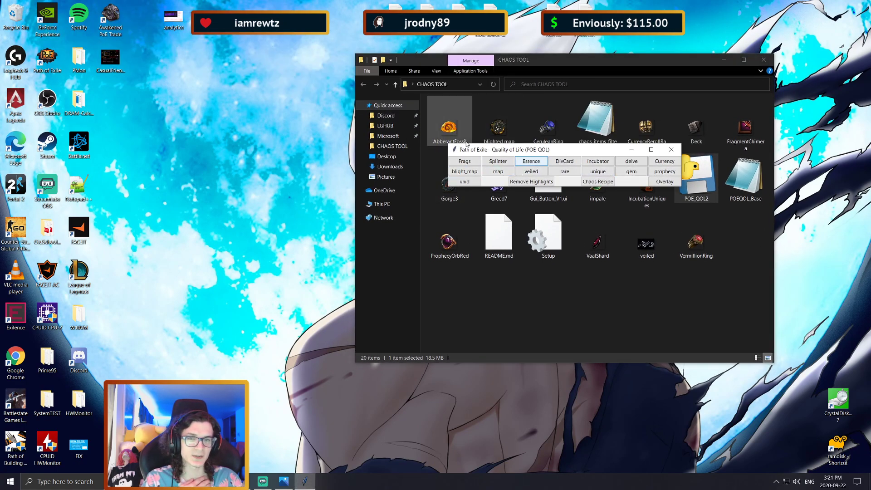
- Dismiss the 'Failed to execute script' error so the Vdrgängr profile page shows
right_click(546, 233)
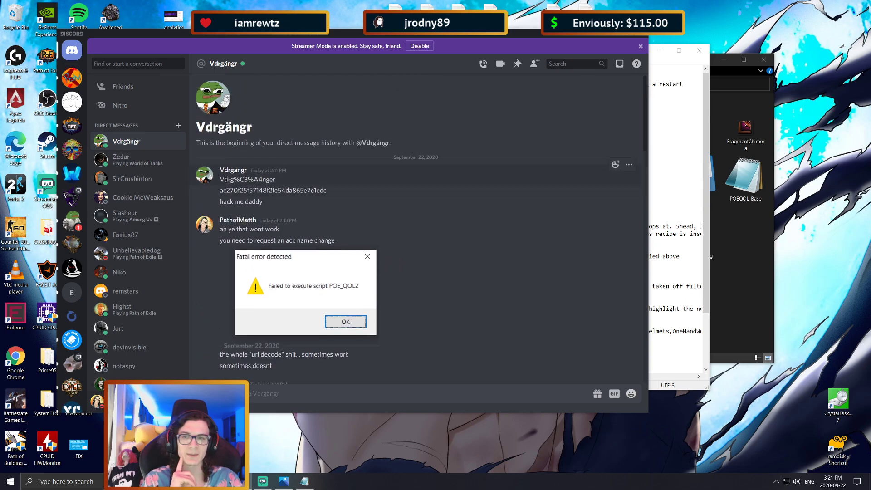
left_click(345, 321)
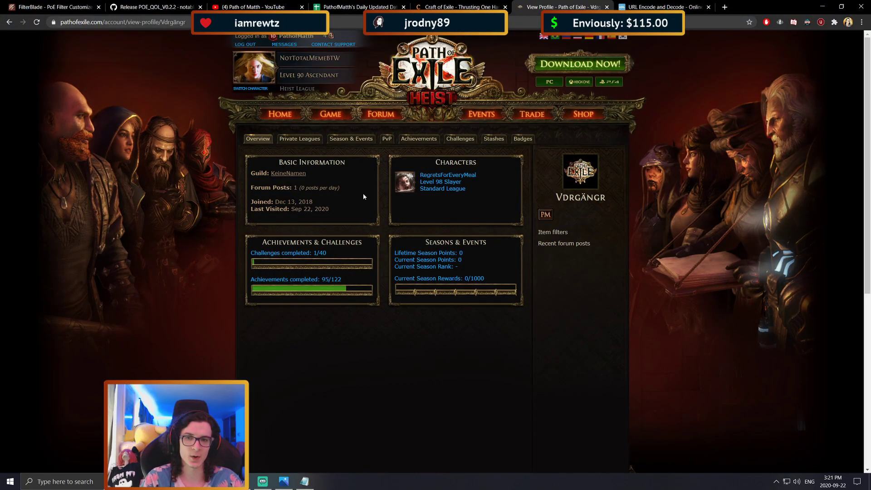
- Select the account name on the profile and return to the Setup file in Notepad
double_click(580, 196)
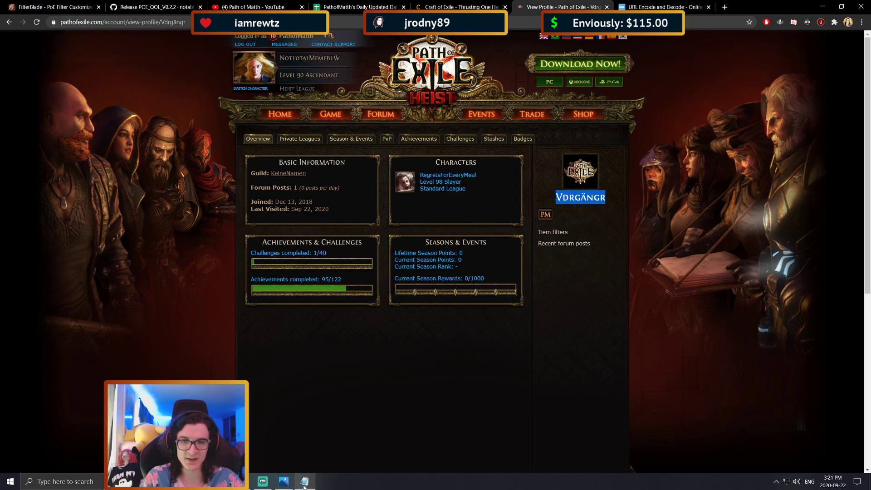
left_click(262, 481)
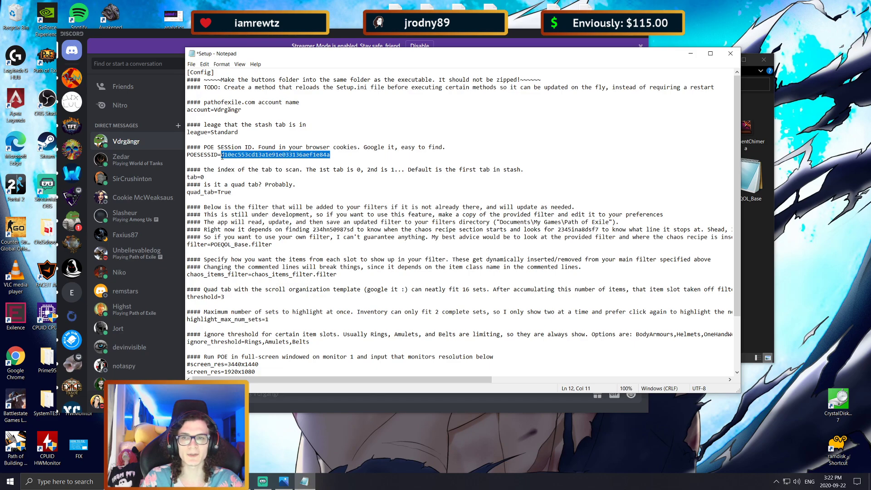
- Replace the old POESESSID in Setup with the new session ID and relaunch POE_QOL2
left_click(204, 64)
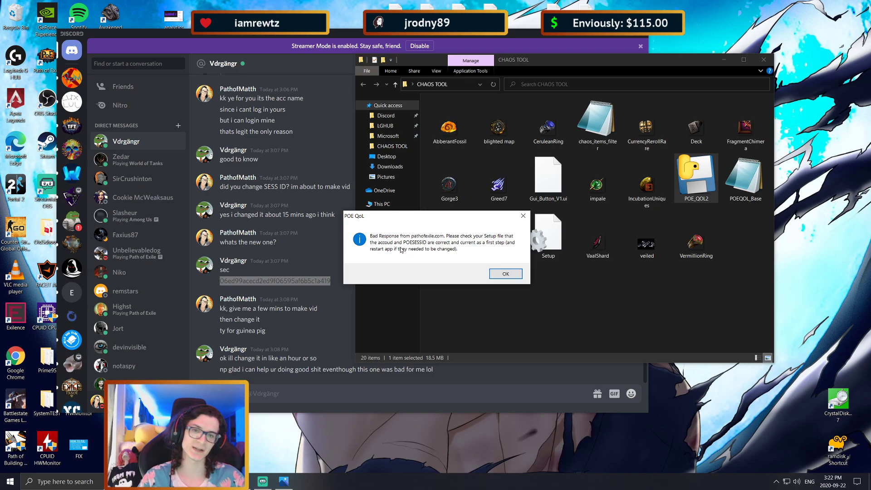
- Dismiss the bad-response and fatal-error dialogs and reopen Setup from the CHAOS TOOL folder
left_click(504, 273)
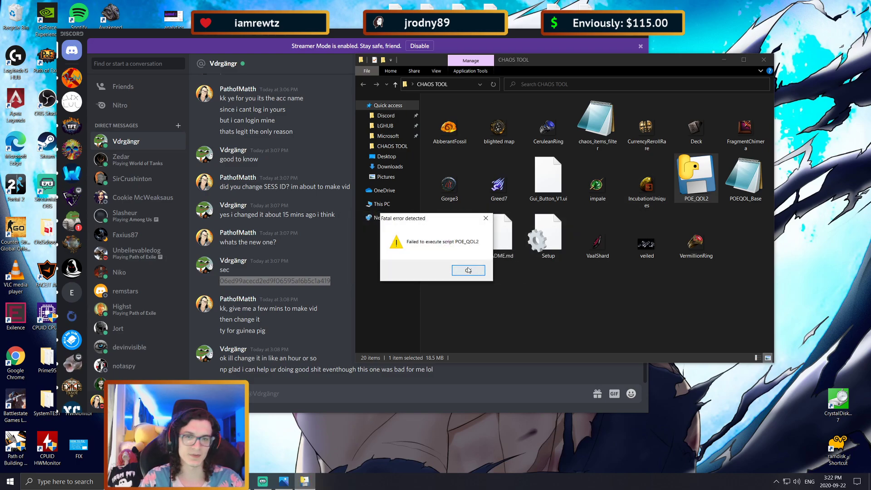
left_click(468, 271)
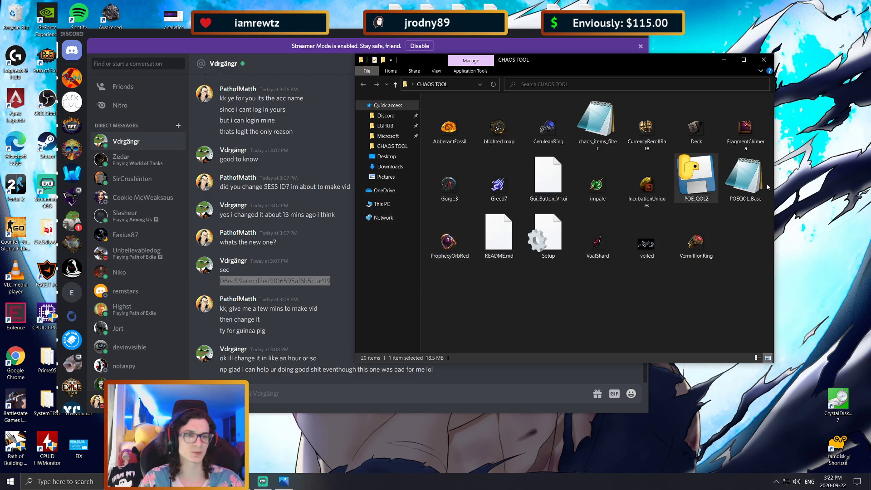
double_click(745, 178)
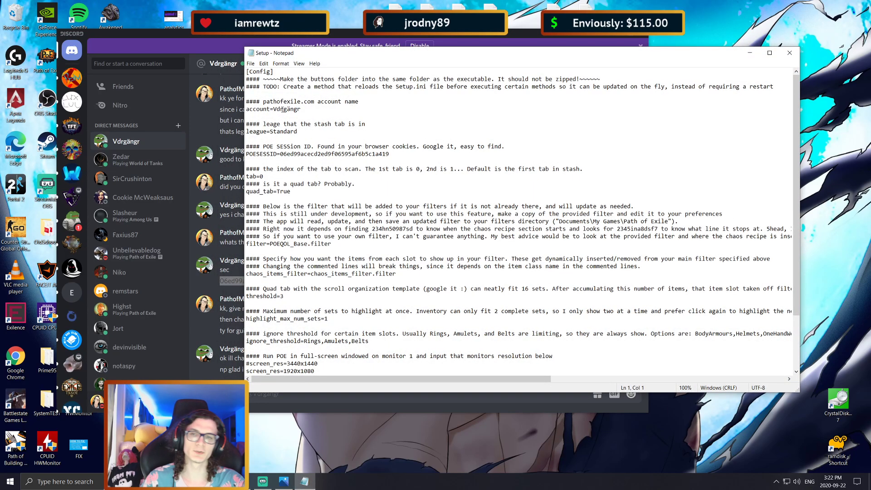
left_click(309, 154)
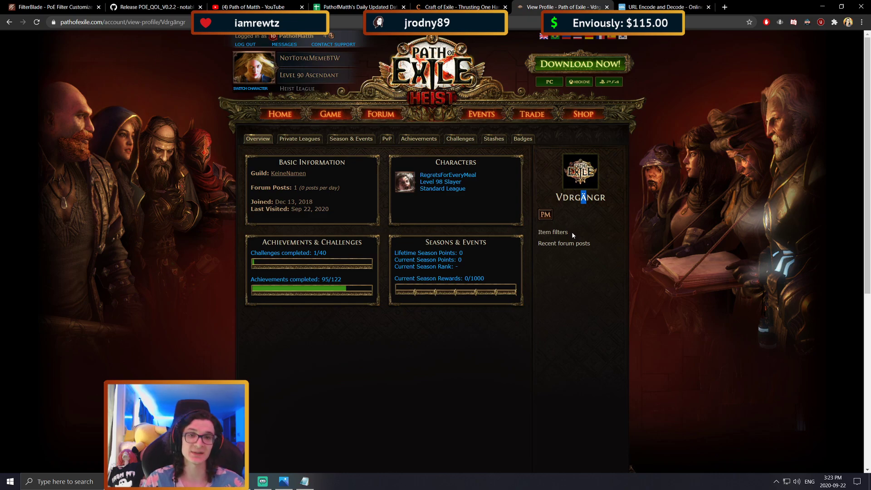
mouse_move(574, 226)
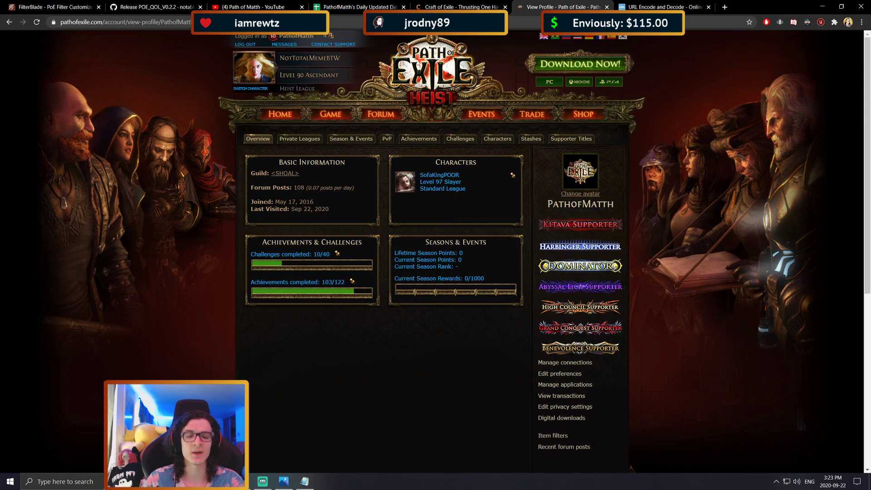
- Select the Vdrgängr account name on its Path of Exile profile
double_click(580, 204)
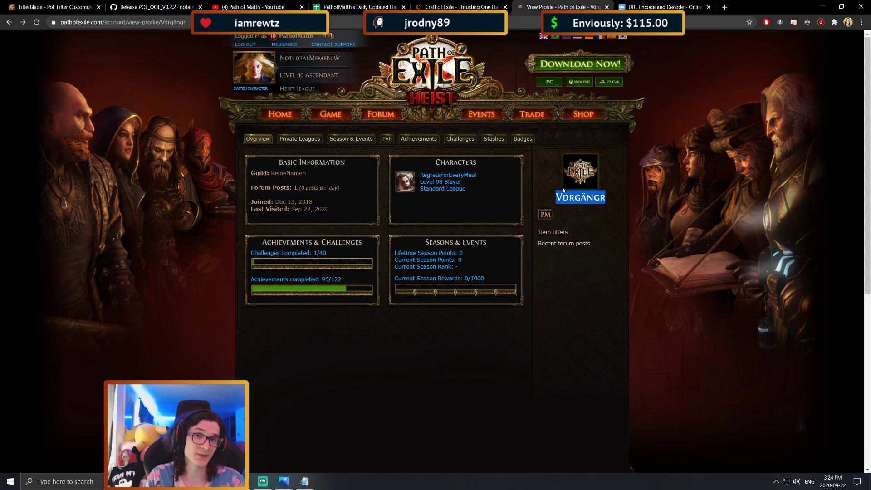
mouse_move(583, 114)
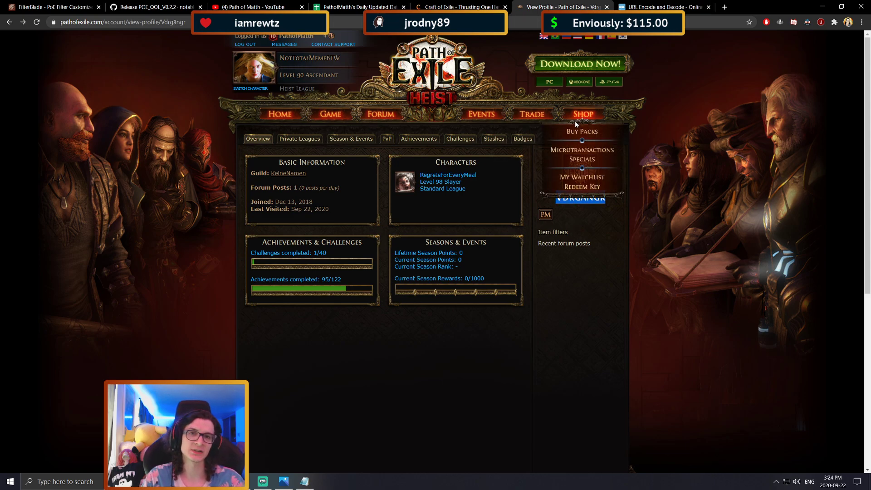
- URL-encode the umlaut account name on urlencoder.org and return to the CHAOS TOOL folder
left_click(662, 7)
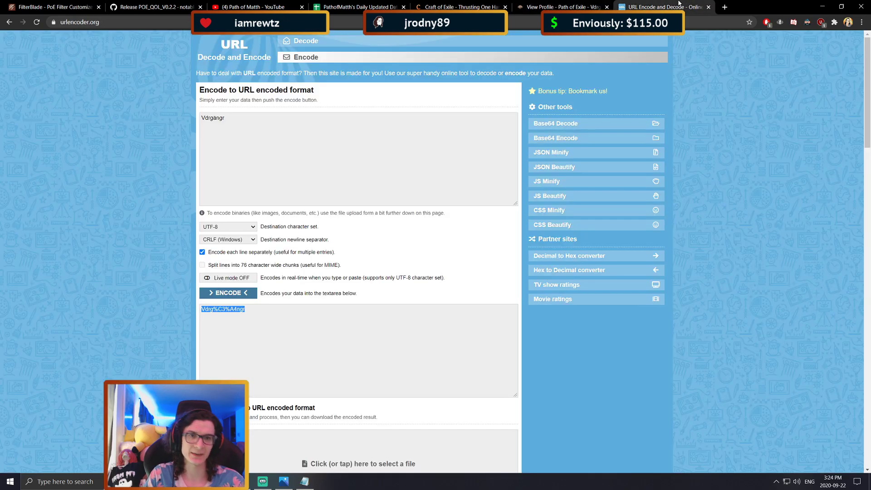
left_click(561, 6)
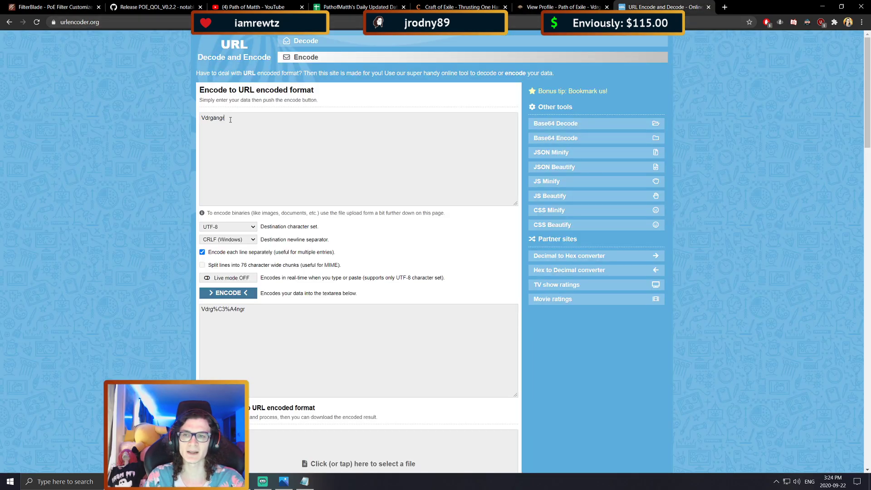
left_click(227, 226)
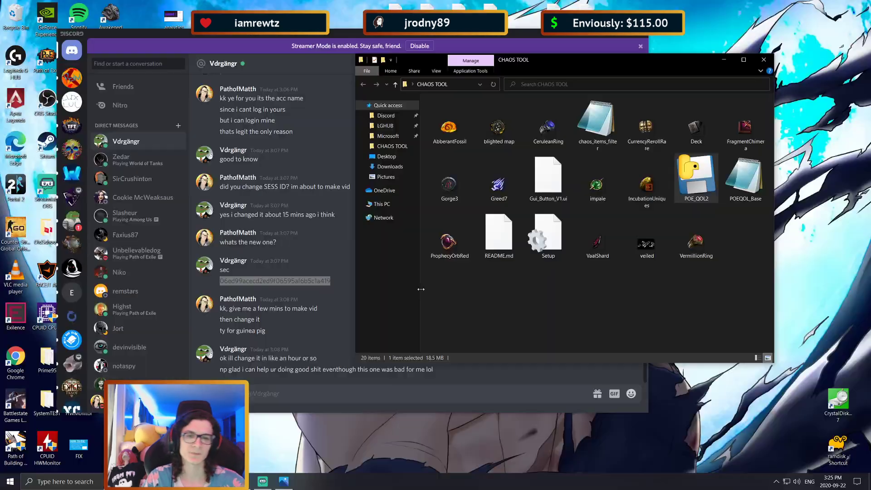
- Go back to urlencoder.org to pick up the encoded account name
double_click(696, 173)
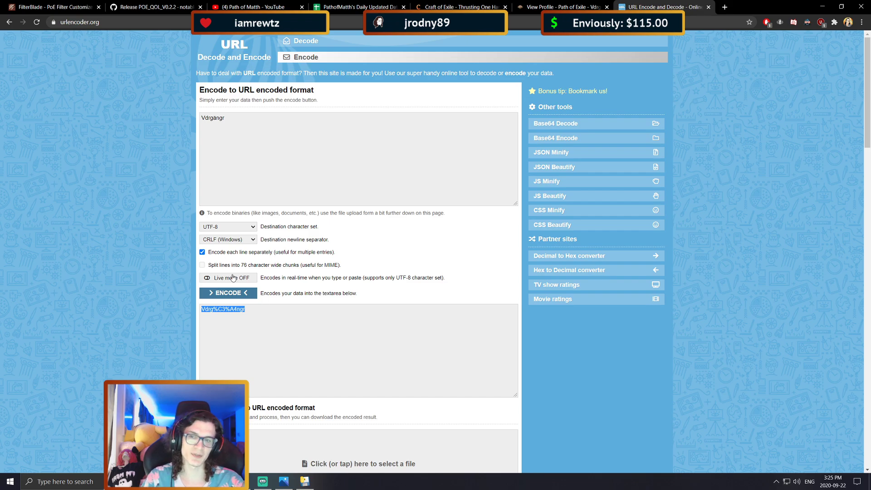
mouse_move(772, 4)
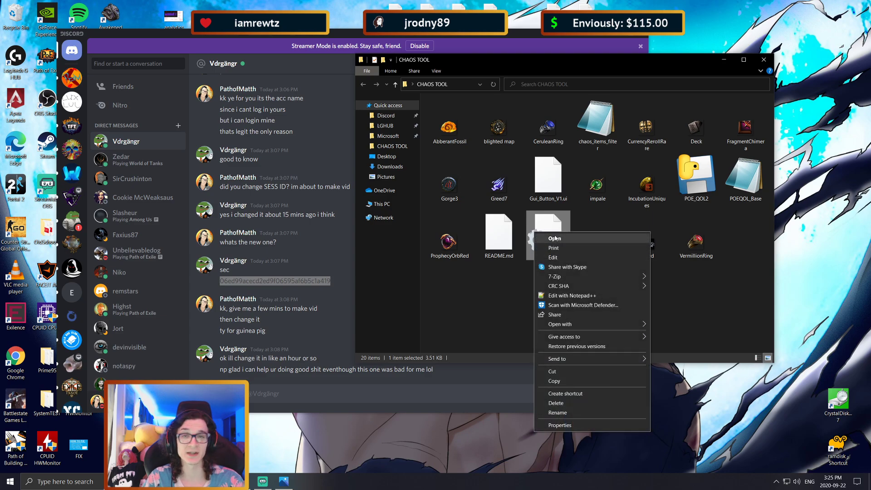
- Open Setup for editing, then bring up Properties for the POEQOL_Base filter
left_click(555, 238)
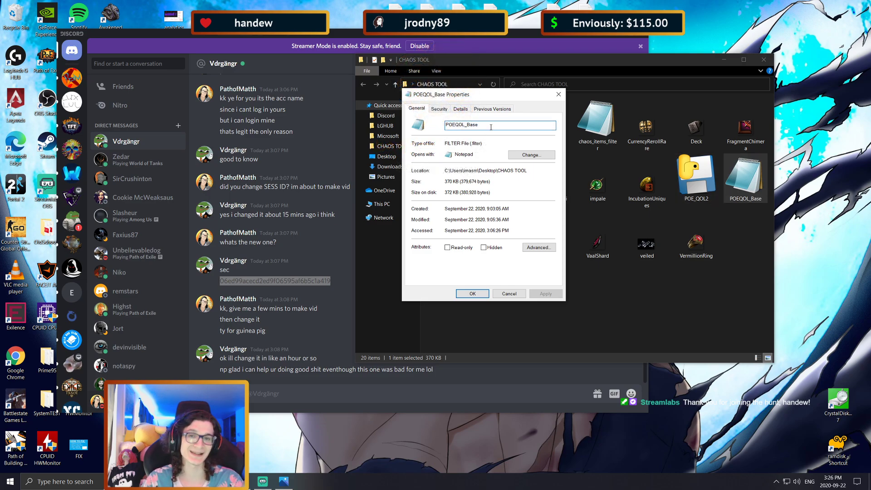
- Check the POEQOL_Base file type and attributes, close Properties, and bring up Windows Security
double_click(462, 125)
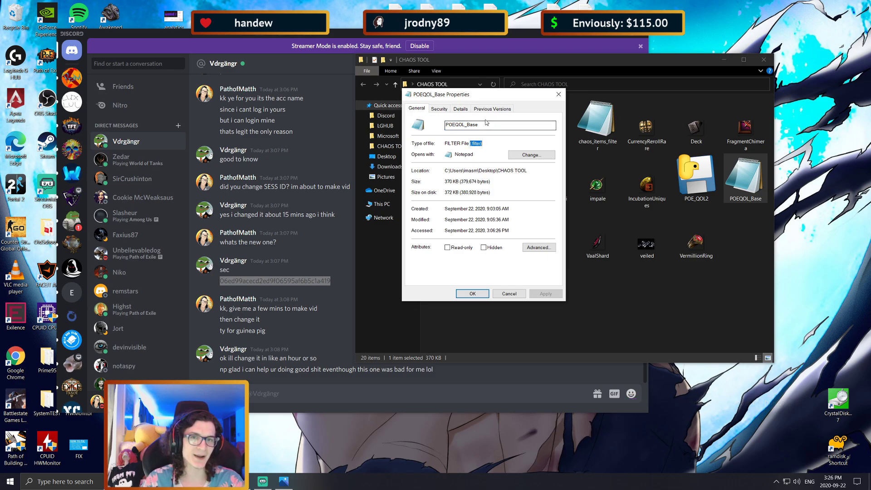
left_click(498, 125)
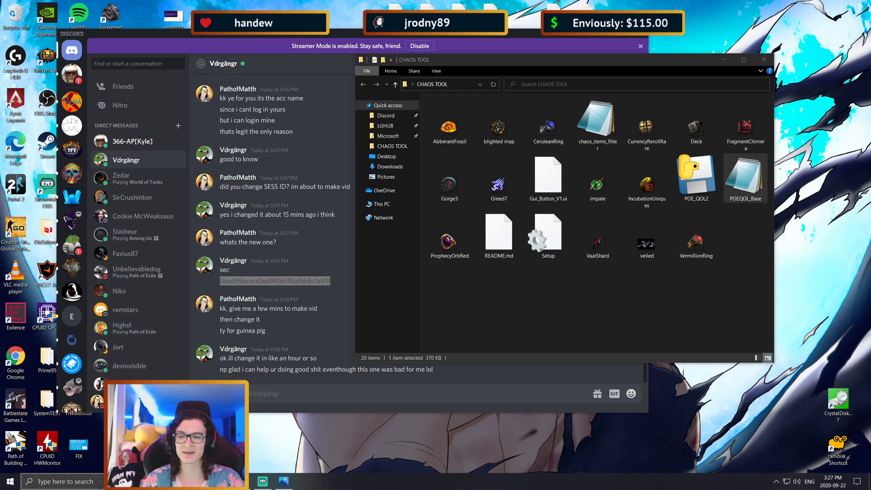
left_click(8, 481)
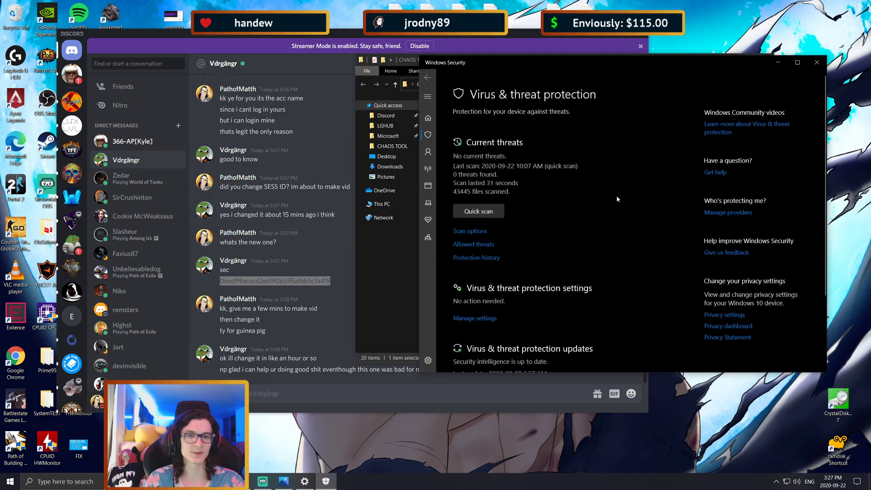
scroll("down", 3)
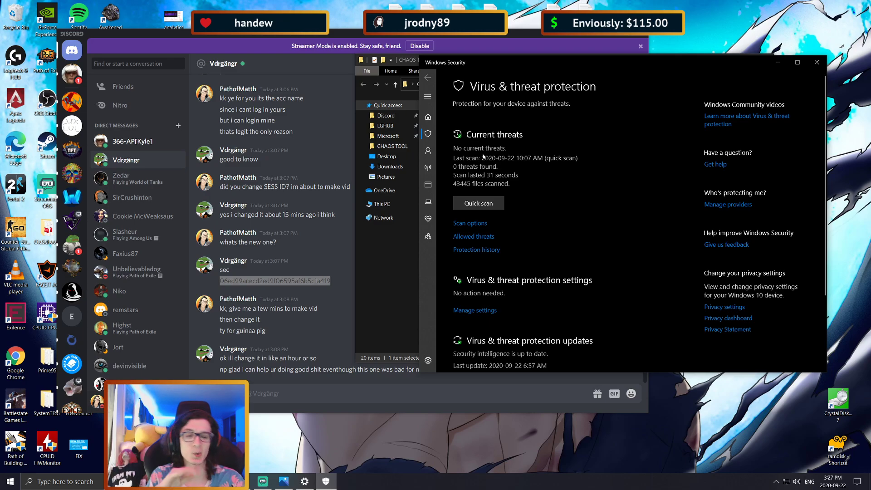
- Review allowed threats and the protection-history entry for the allowed poe_qolV2 Wacatac trojan
left_click(473, 236)
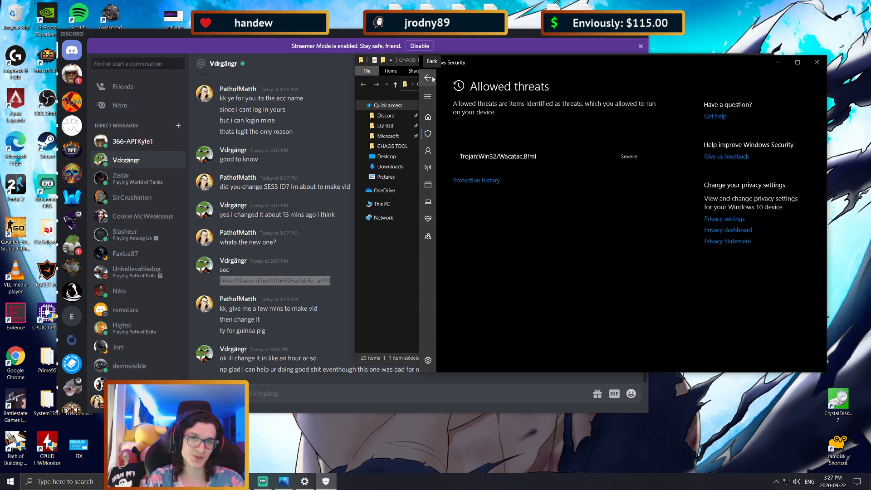
left_click(427, 78)
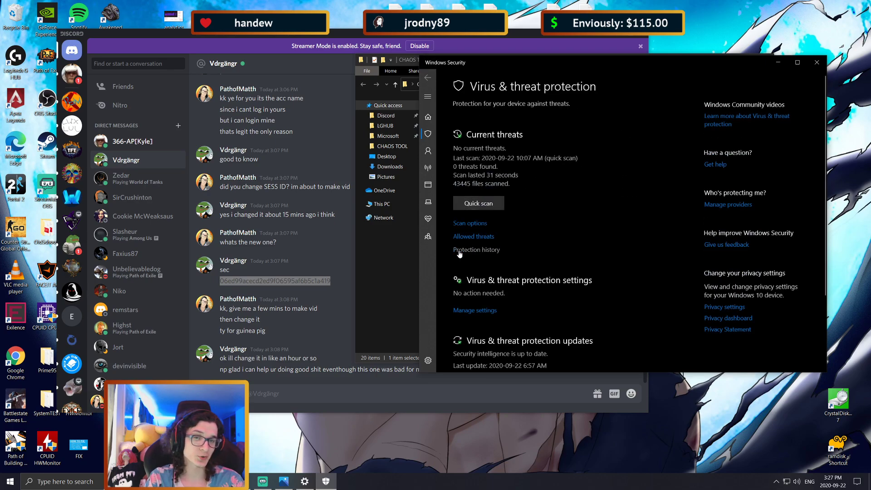
left_click(477, 249)
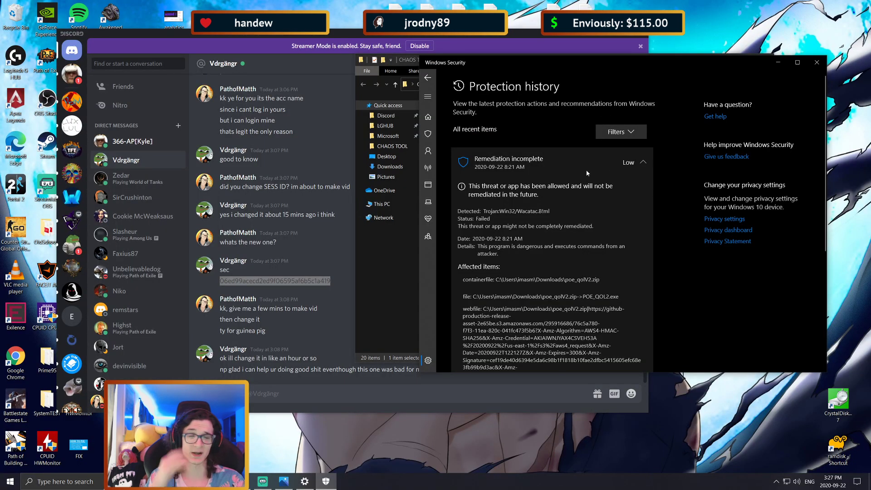
scroll("down", 3)
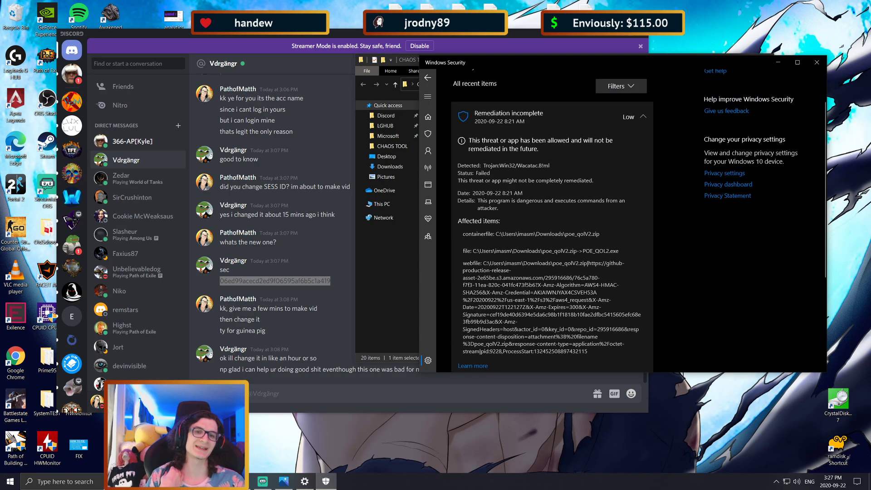
scroll("down", 3)
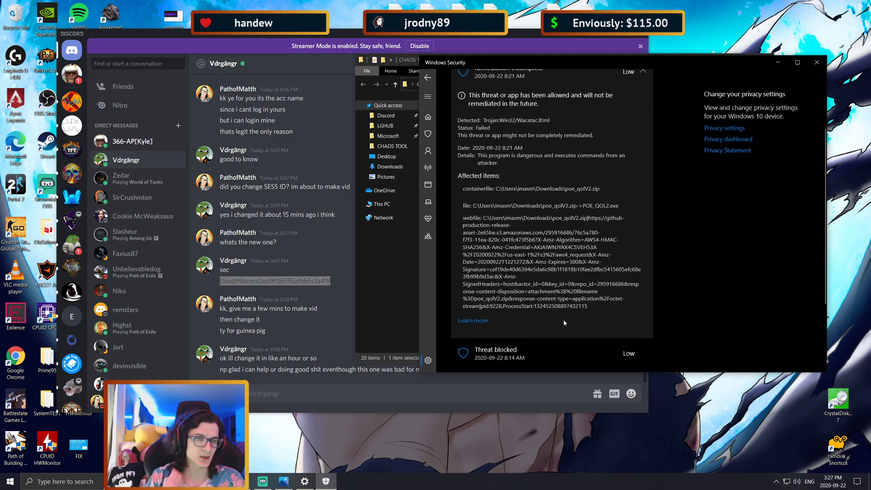
mouse_move(593, 329)
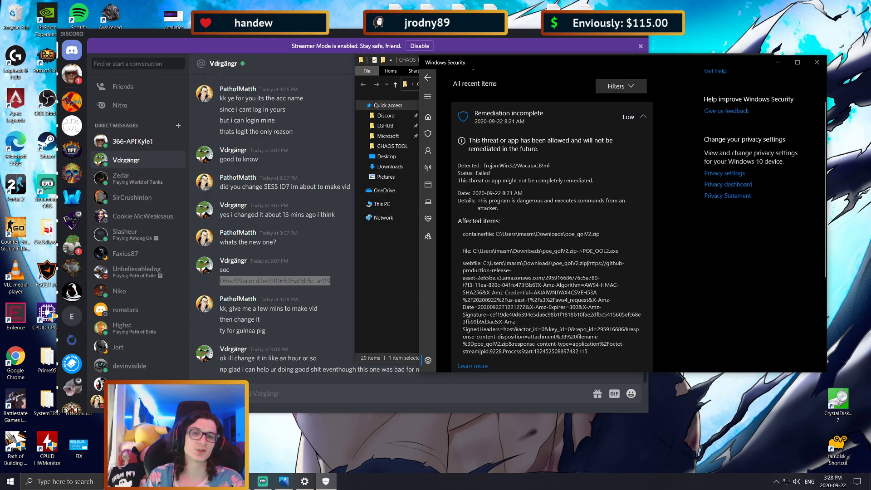
- Return to the Virus & threat protection overview and close Windows Security
left_click(427, 78)
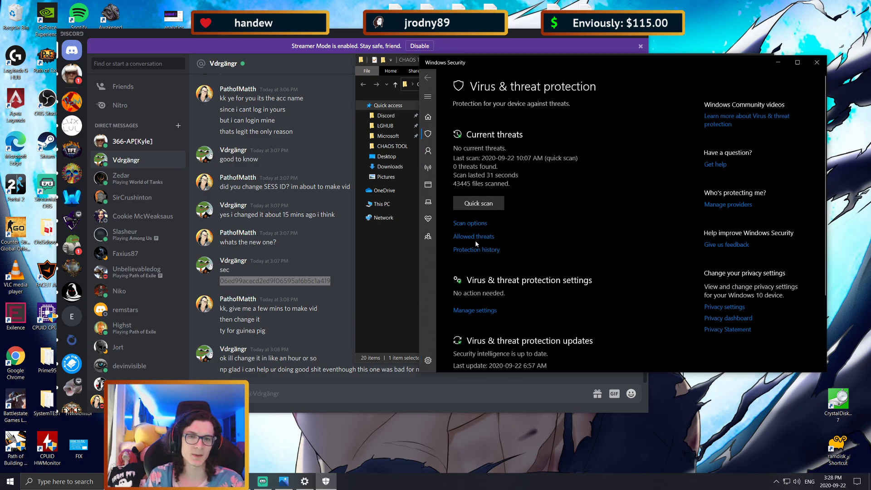
left_click(474, 236)
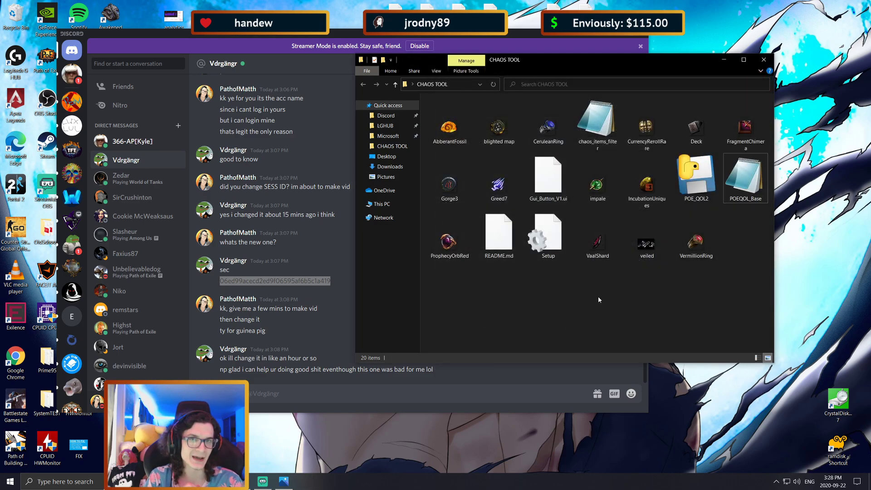
mouse_move(584, 280)
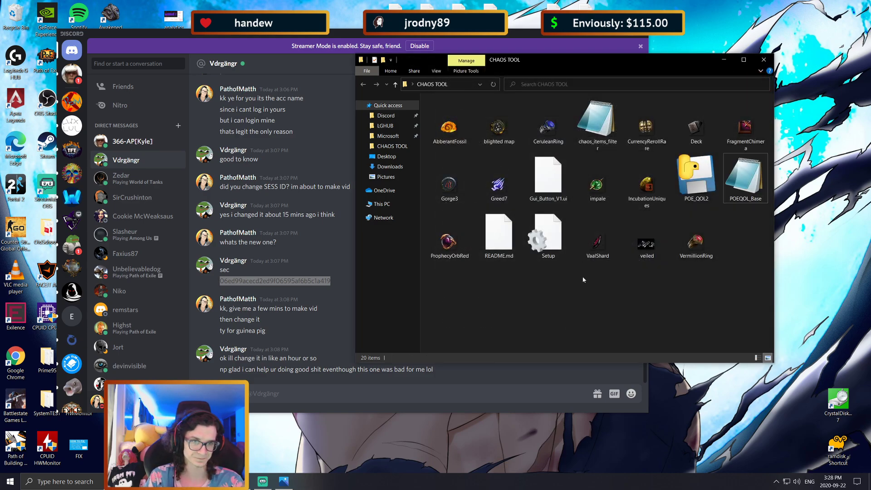
- Check the POEQOL_Base filter, then select chaos_items_filter and show its context menu
left_click(597, 120)
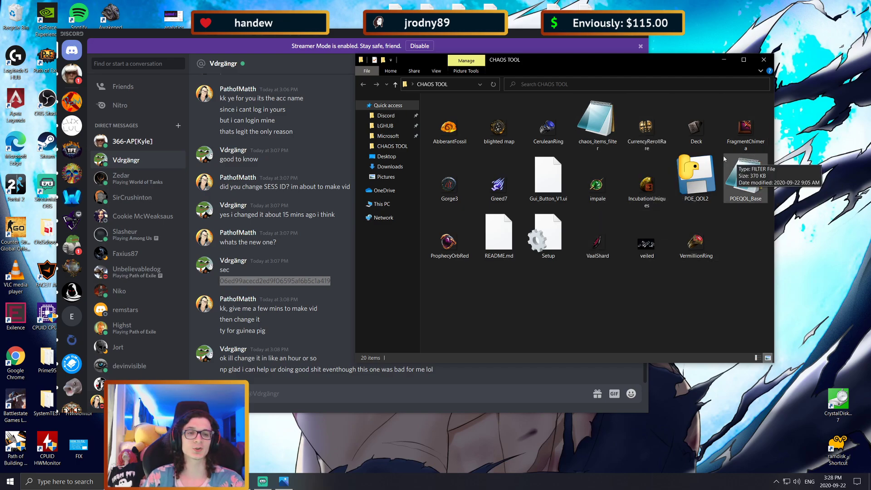
left_click(744, 178)
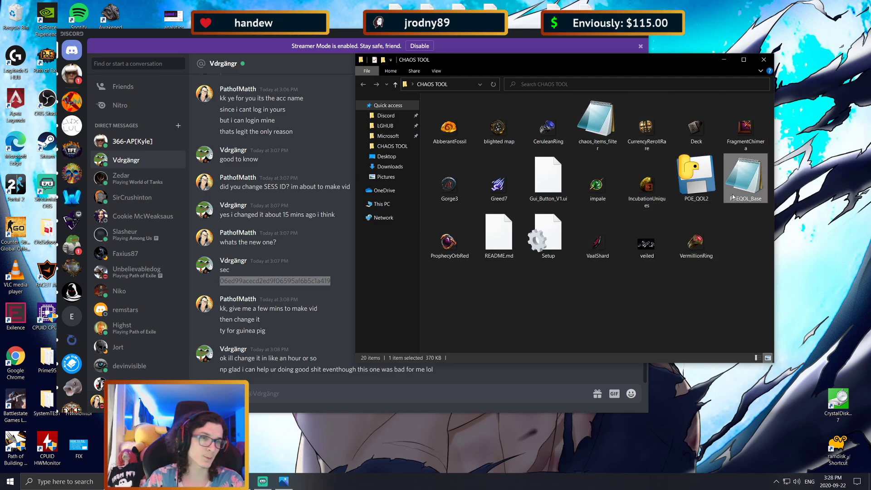
mouse_move(746, 178)
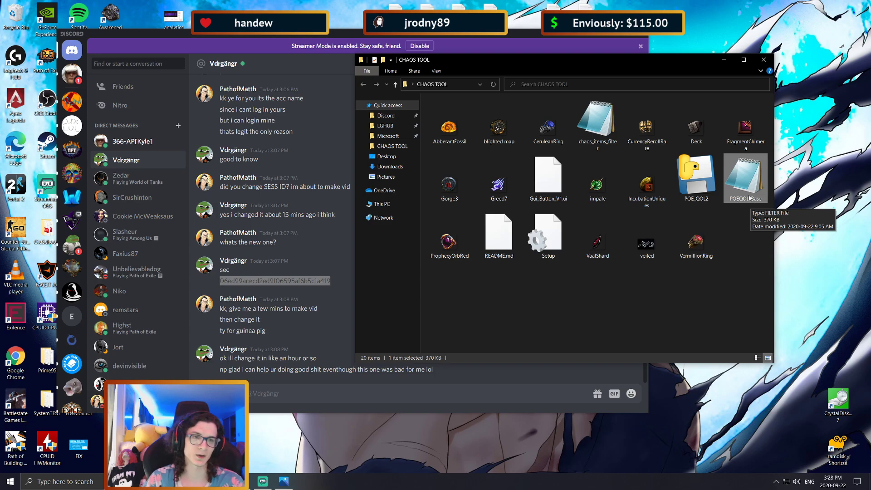
left_click(598, 123)
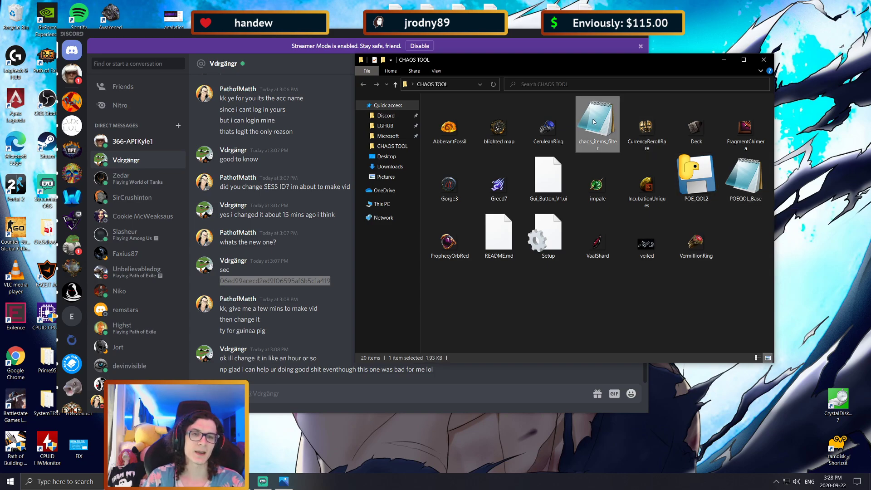
right_click(597, 120)
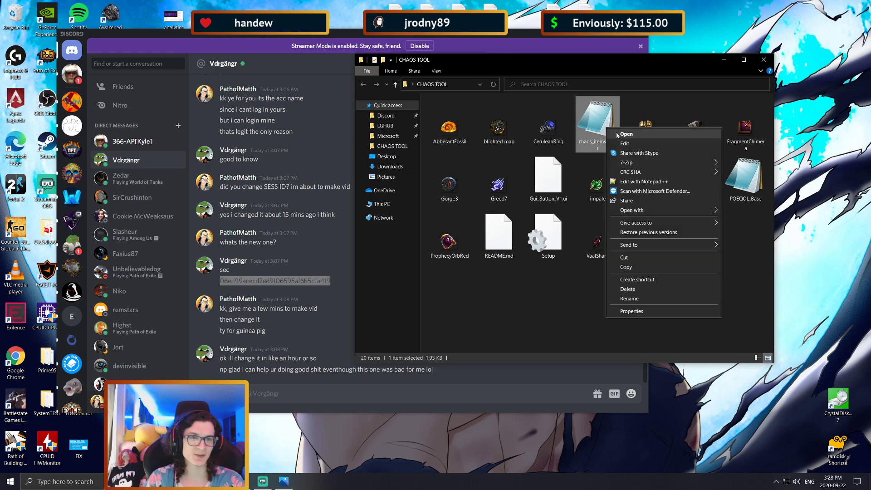
left_click(625, 134)
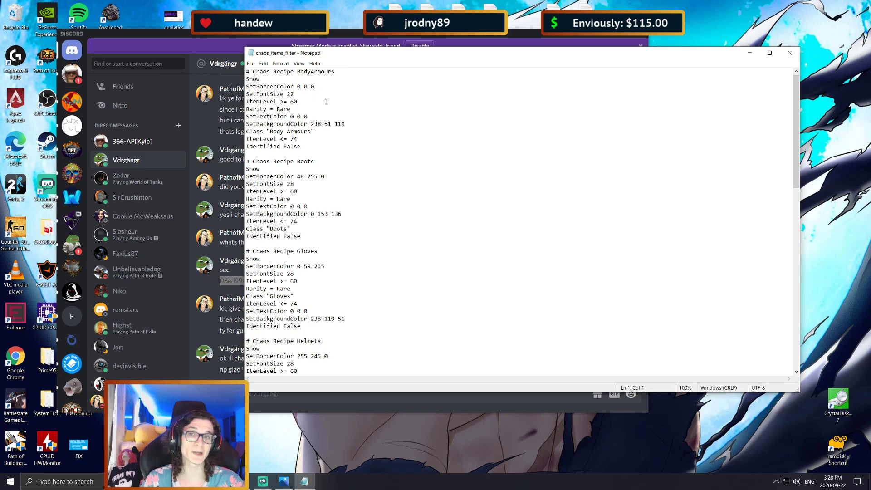
left_click_drag(296, 86, 300, 146)
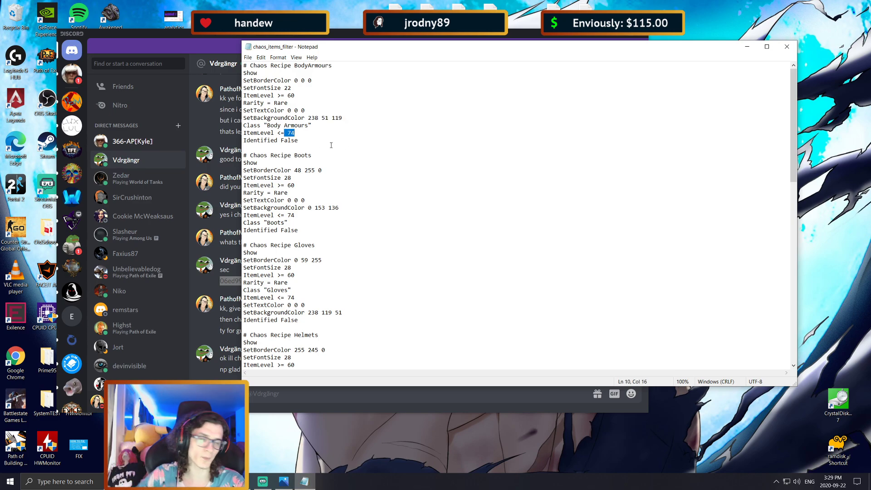
scroll("down", 3)
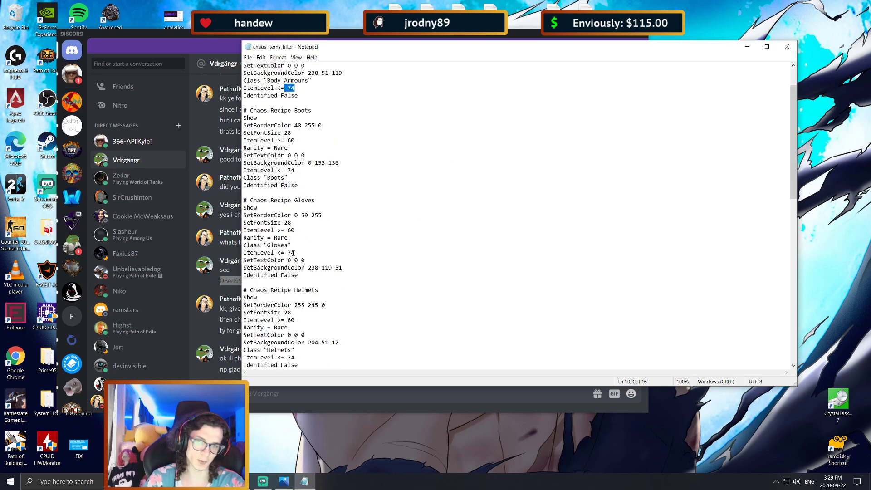
scroll("down", 3)
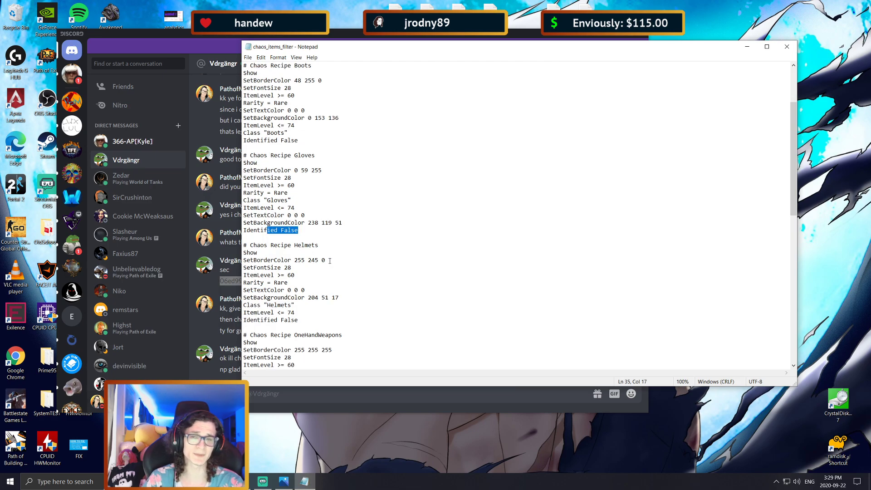
scroll("down", 3)
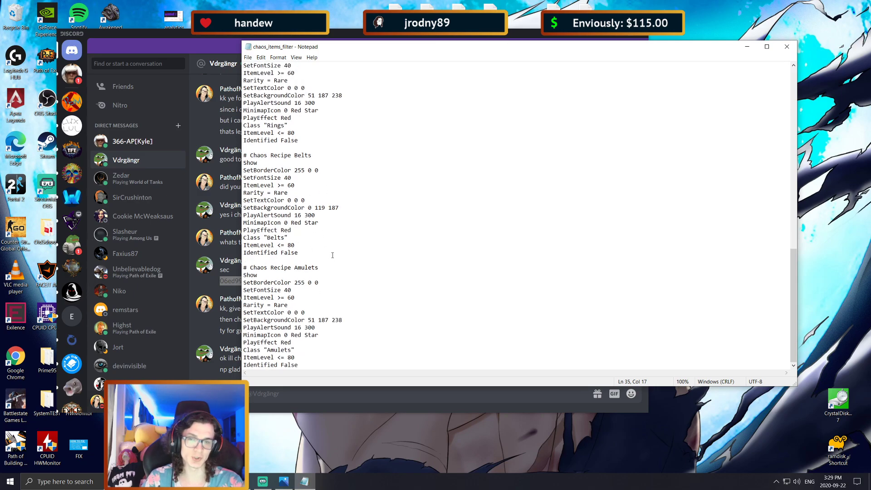
scroll("down", 3)
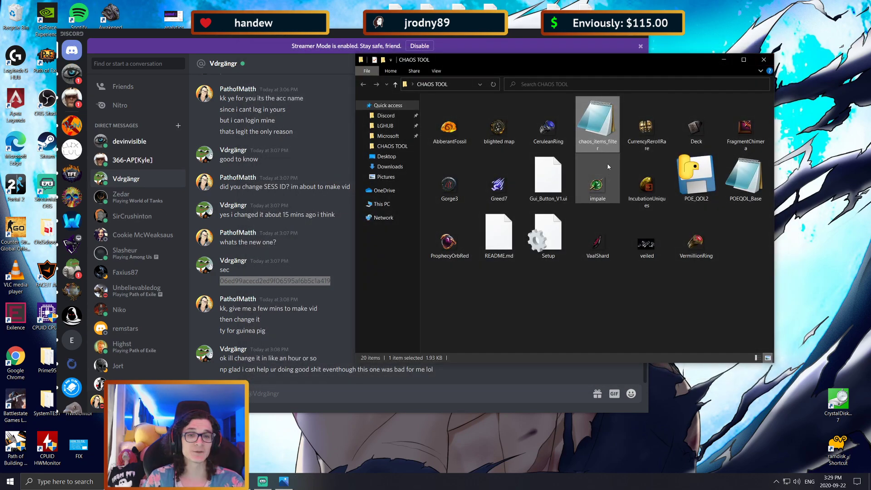
- Check POEQOL_Base's details, then select the Setup file and show its context menu
left_click(745, 178)
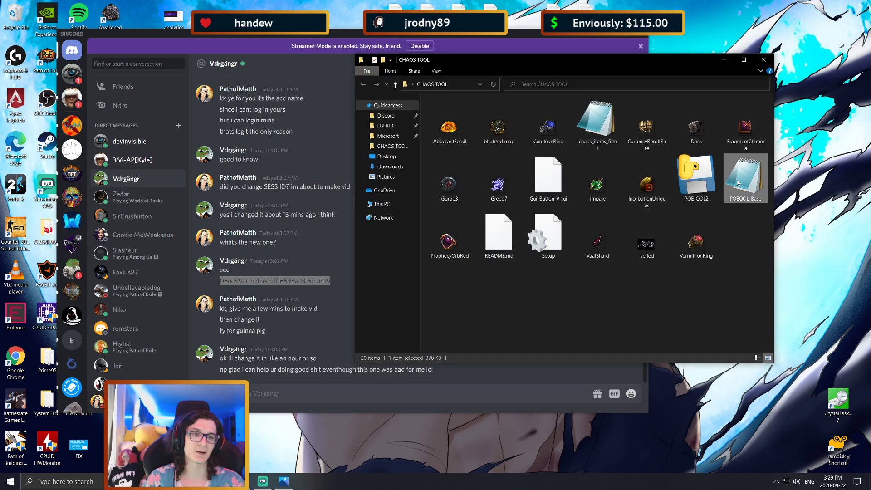
left_click(696, 178)
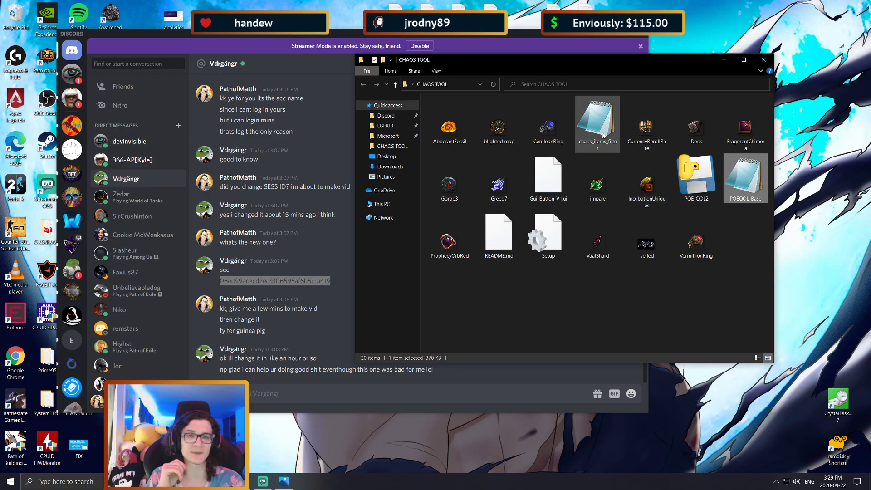
double_click(597, 116)
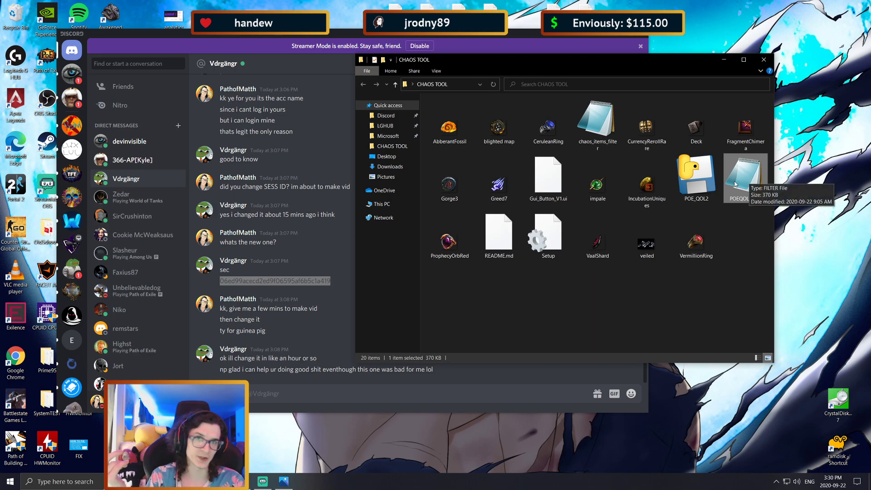
left_click(696, 233)
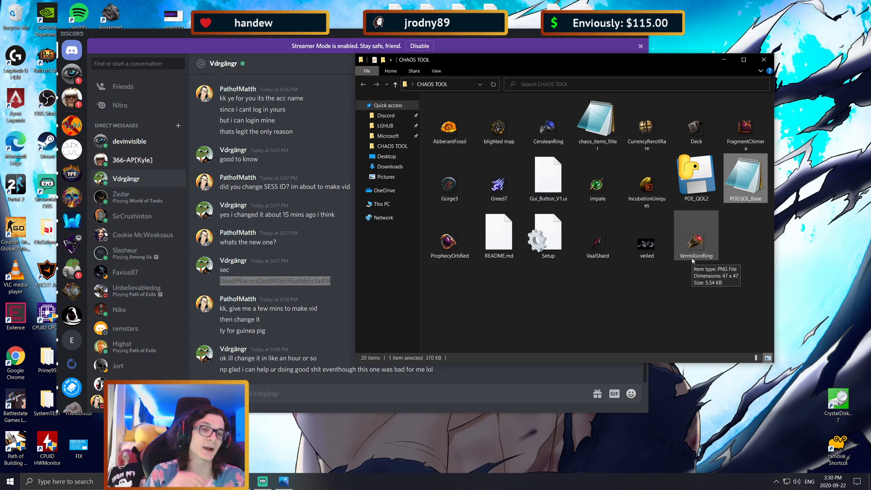
right_click(547, 230)
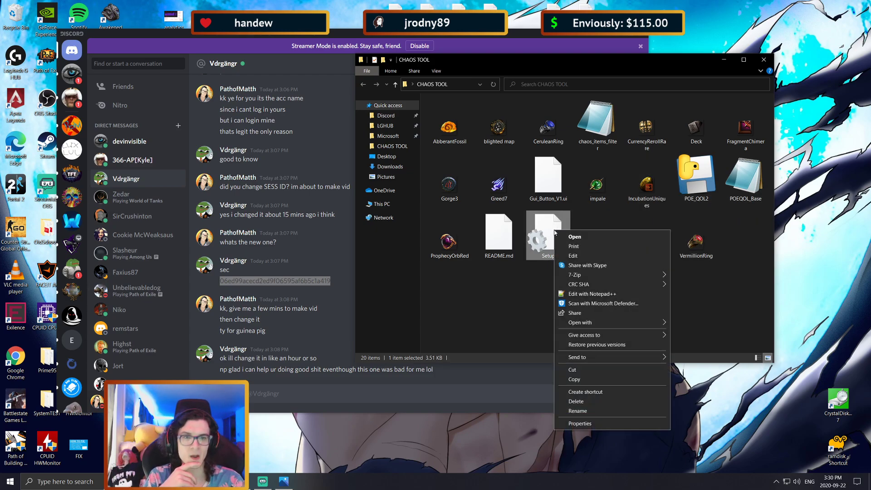
- Load Setup as plain text in Notepad and select the current filter file name
left_click(573, 236)
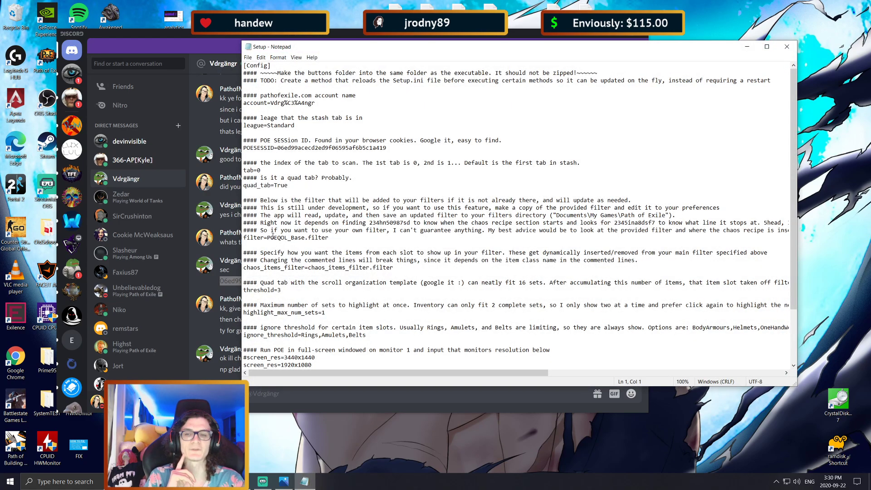
left_click(270, 237)
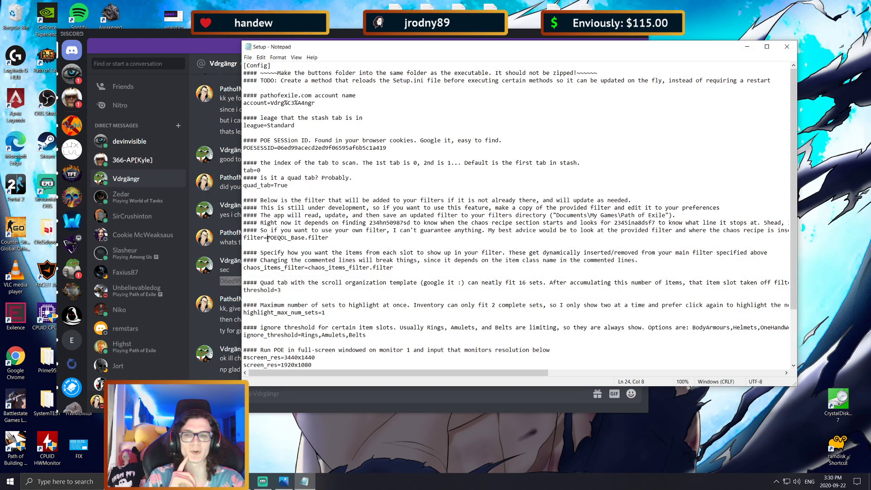
double_click(298, 237)
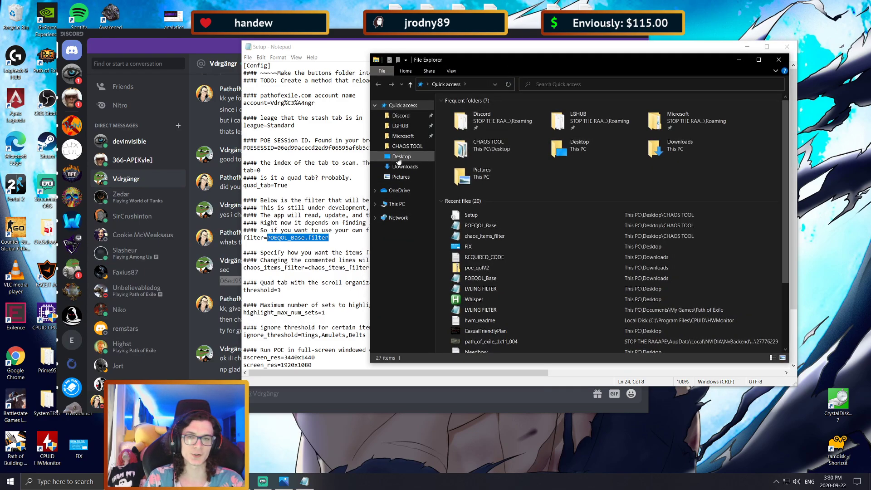
- Browse This PC > Documents > My Games > Path of Exile and copy the folder's address
left_click(396, 203)
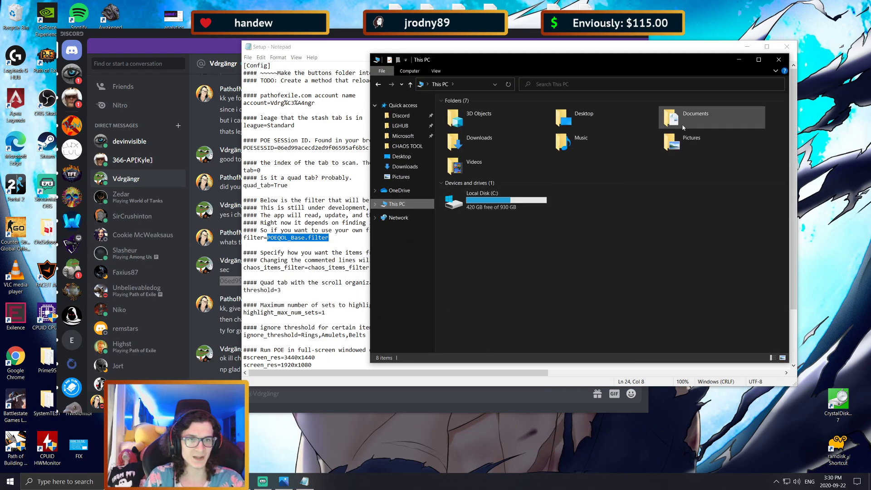
double_click(696, 117)
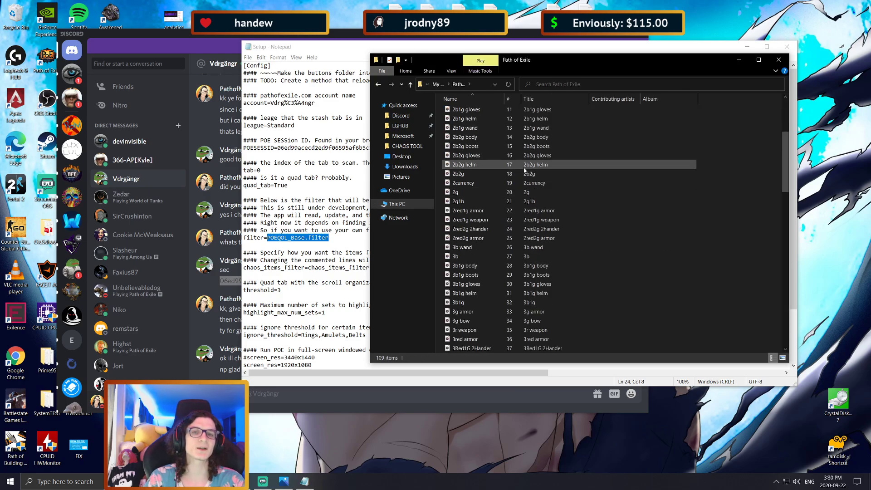
scroll("down", 3)
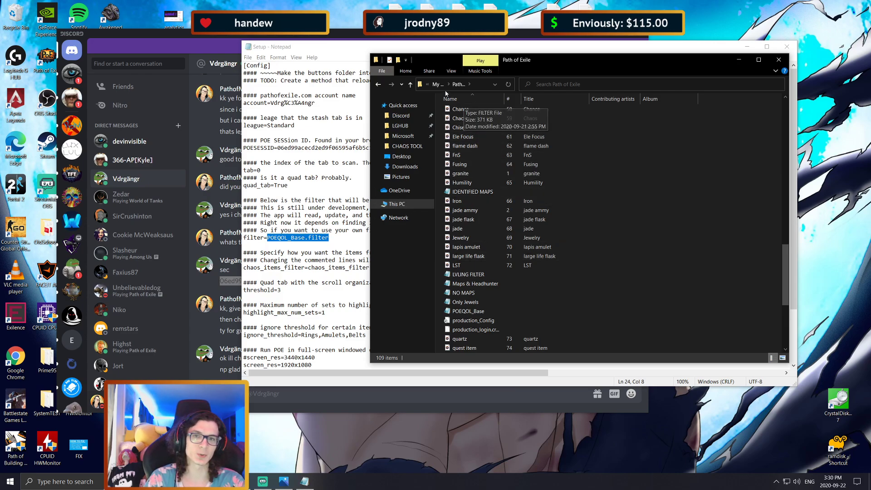
left_click(468, 274)
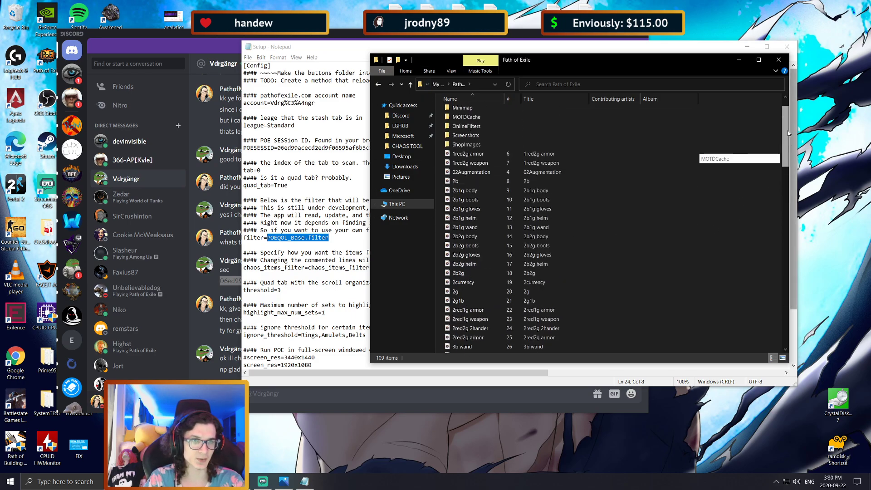
scroll("down", 3)
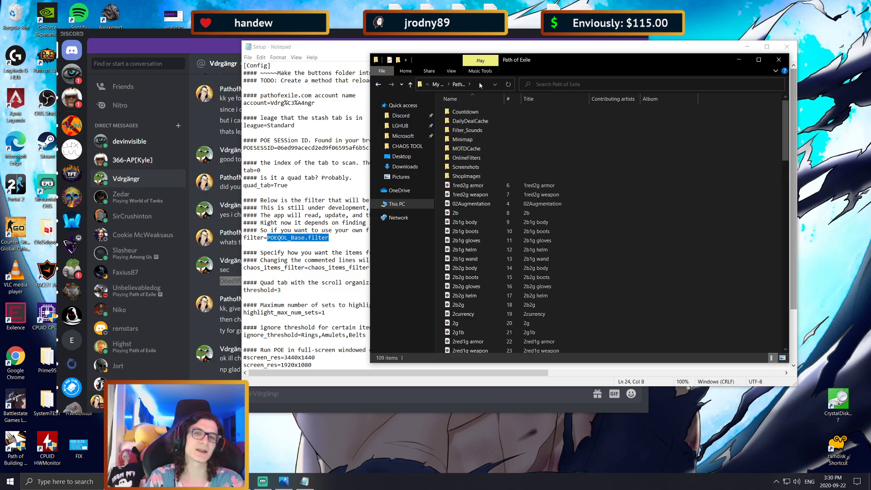
right_click(478, 84)
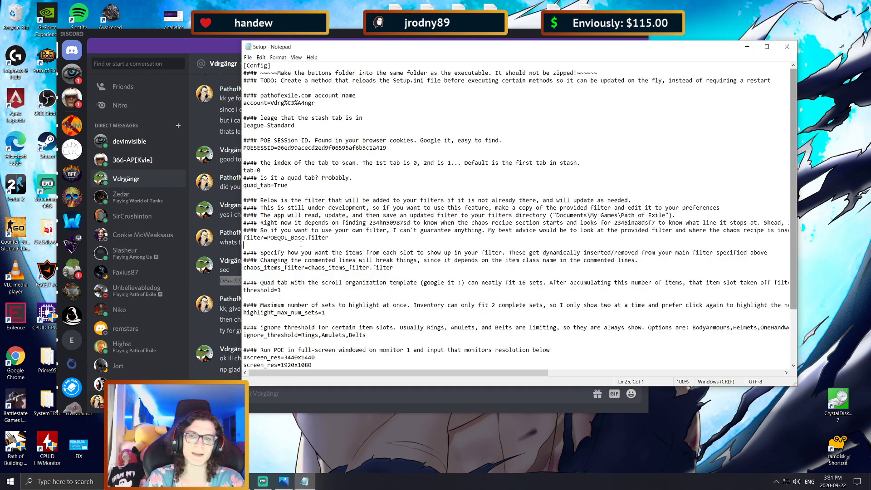
- Enter C:\Users\imasm\Documents\My Games\Path of Exile\POEQOL_Base.filter after filter=
type("C:\\Users\\imasm\\Documents\\My Games\\Path of Exile")
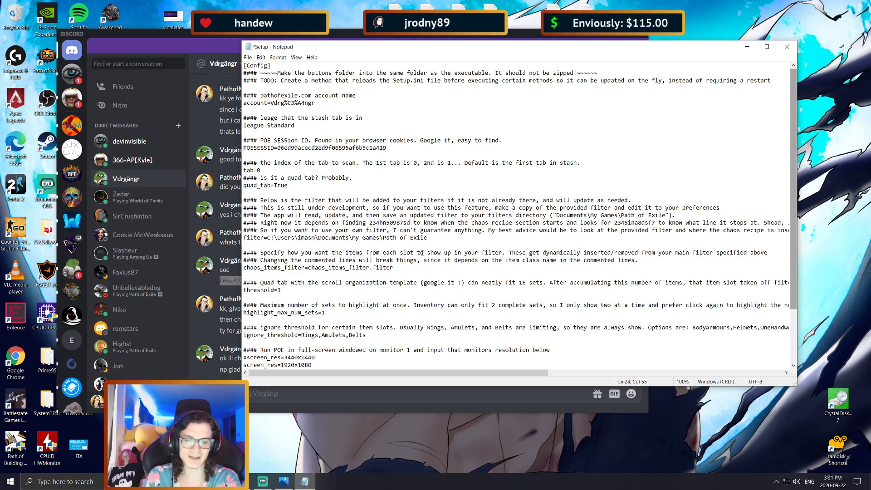
type("\\")
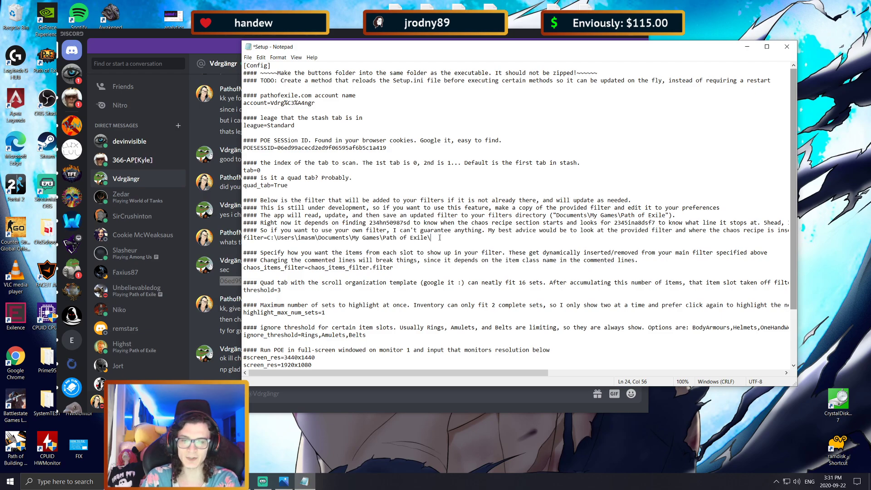
type("POEQOL")
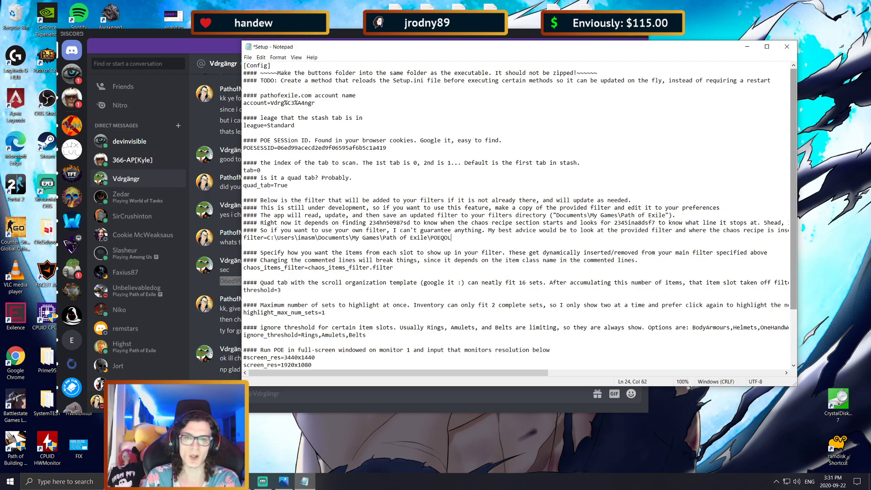
type("_Base,f")
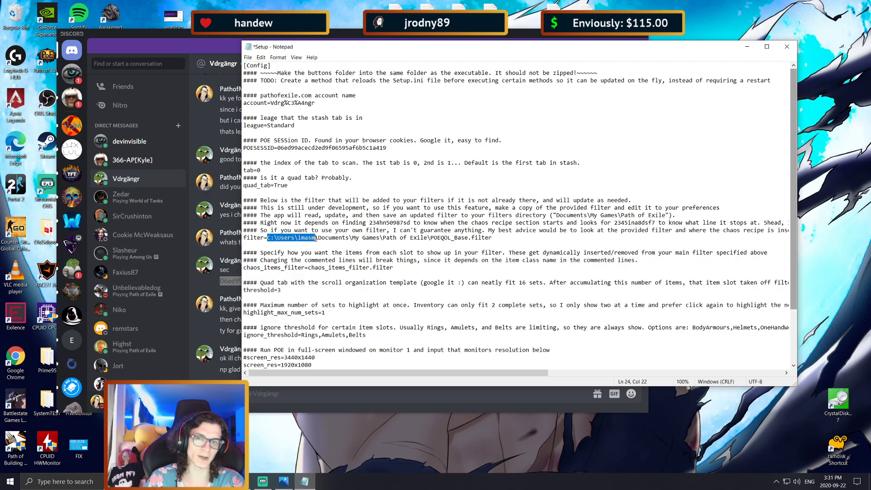
- Review the full filter path line, then save the edited Setup file while closing Notepad
left_click_drag(317, 237, 378, 238)
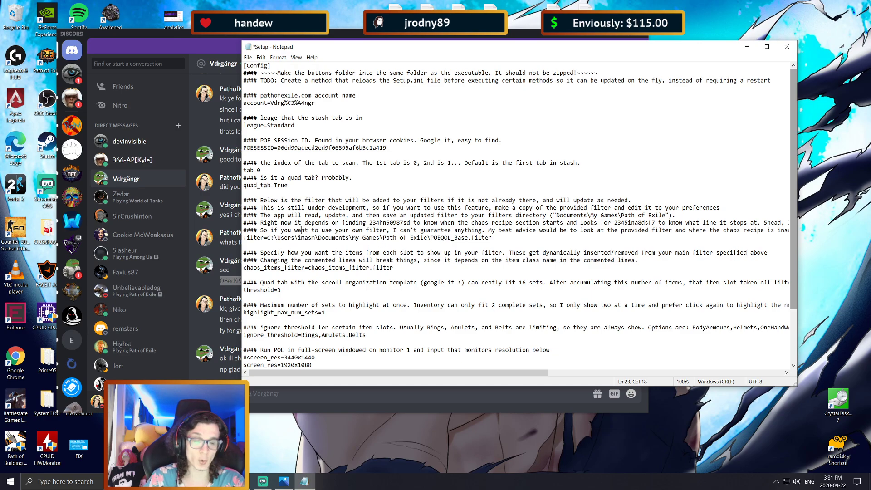
double_click(305, 237)
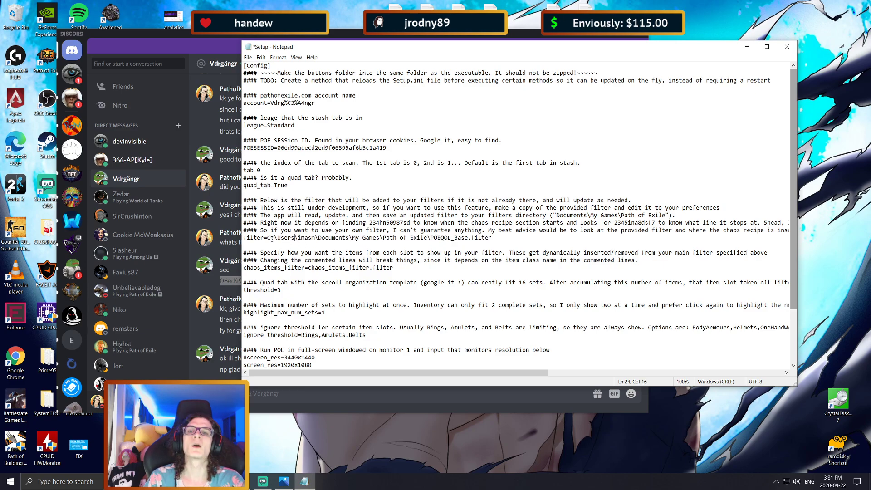
left_click(491, 237)
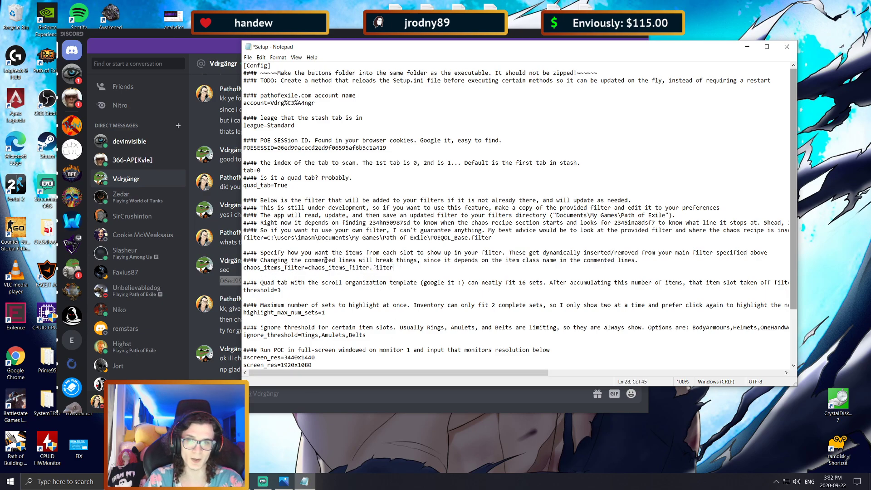
triple_click(368, 238)
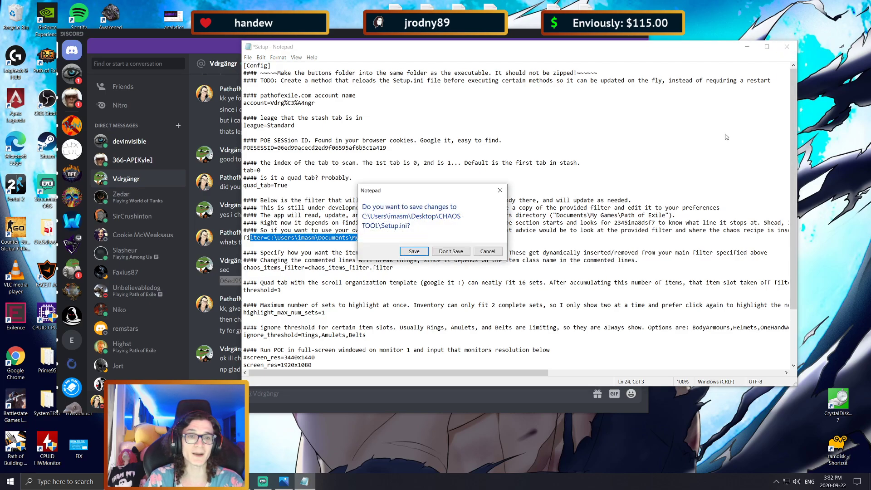
left_click(451, 251)
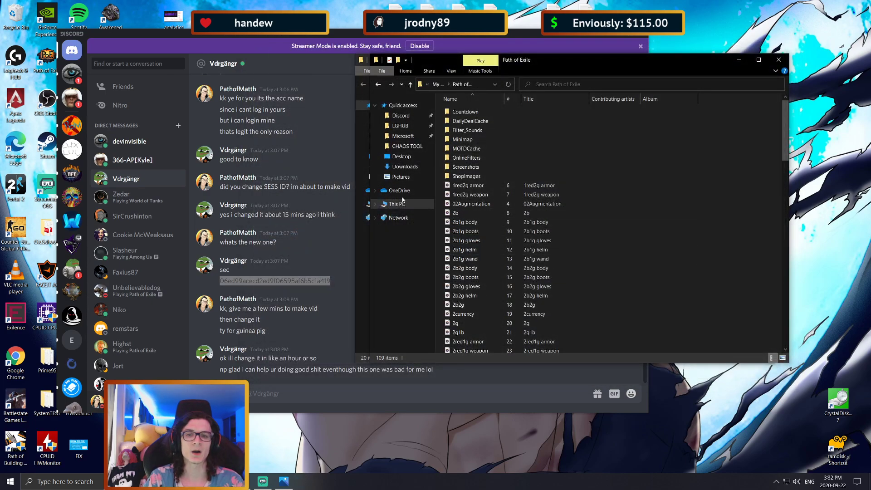
- View POEQOL_Base's Properties, leave Read-only unchecked, and confirm with OK
right_click(744, 178)
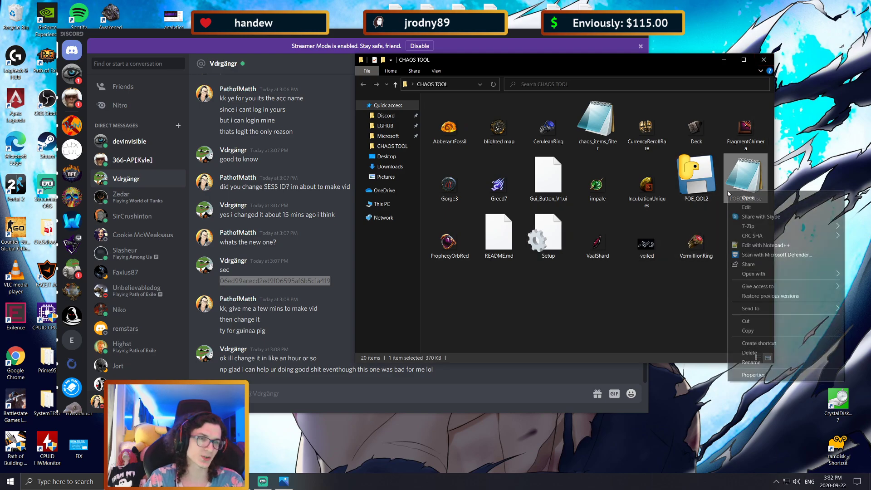
left_click(745, 178)
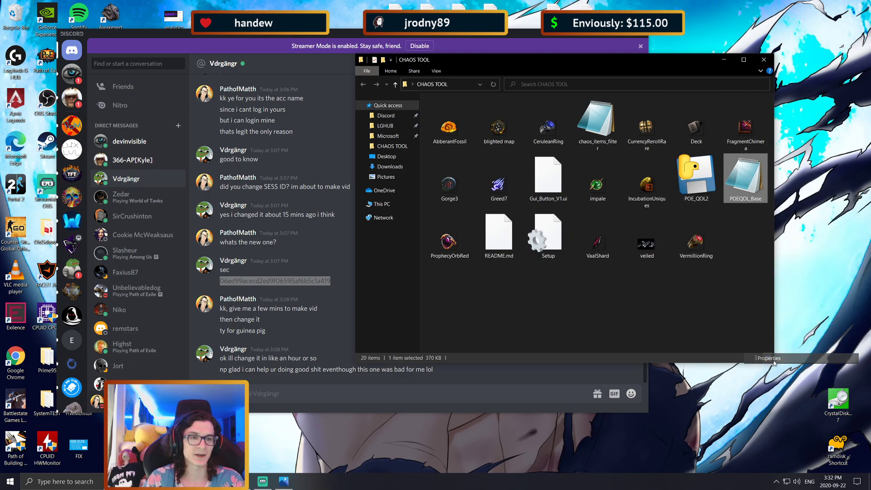
left_click(767, 357)
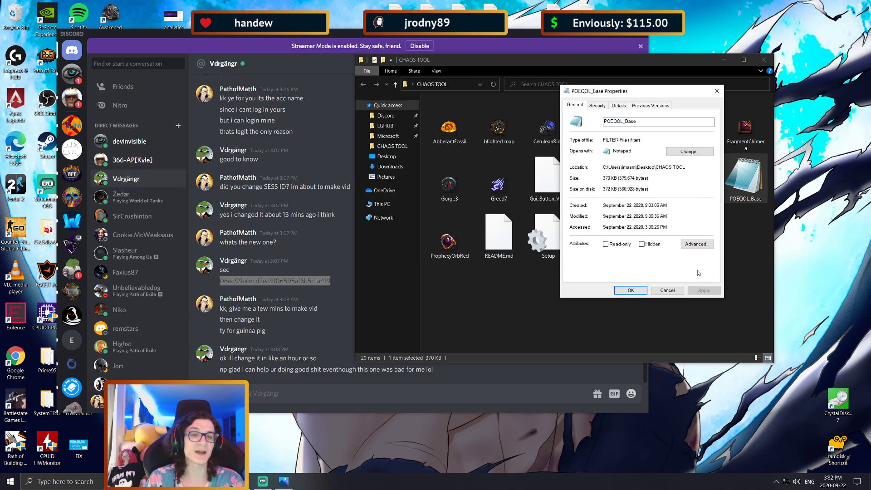
left_click(630, 290)
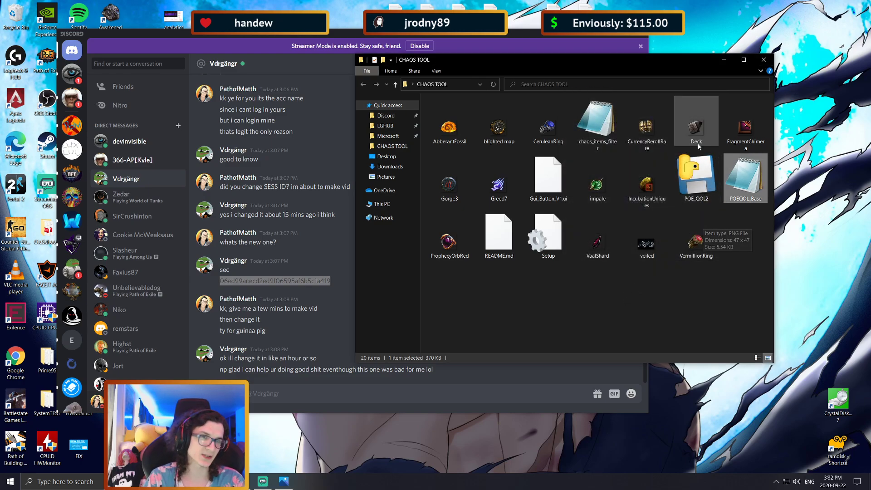
left_click(696, 178)
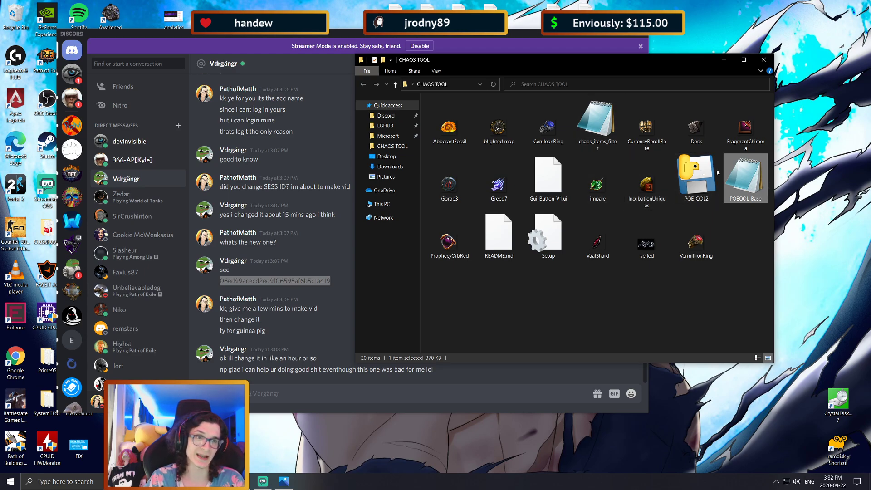
mouse_move(746, 178)
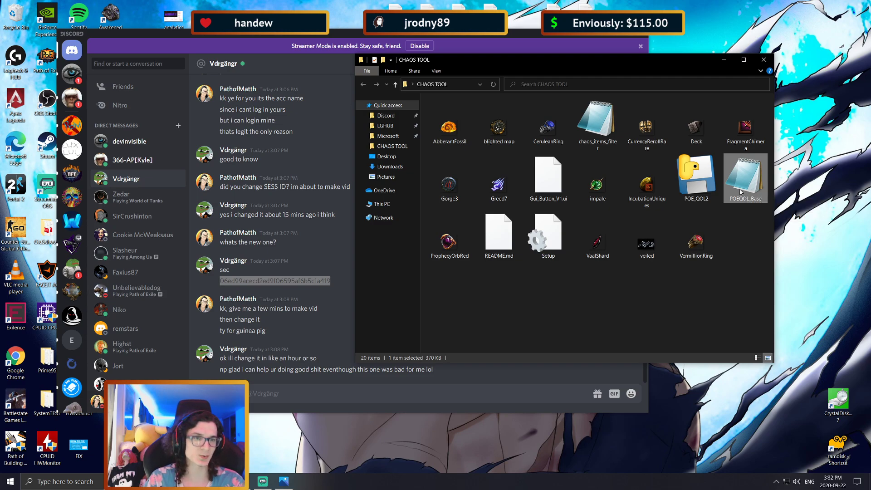
right_click(745, 178)
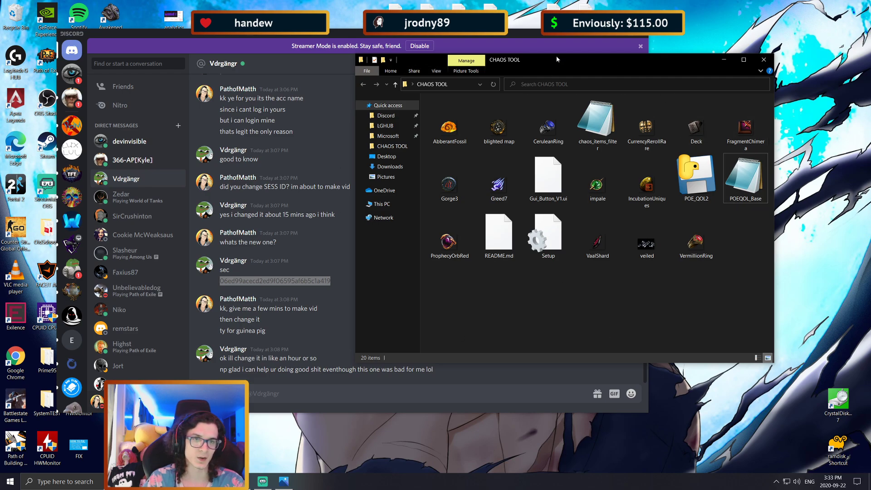
left_click(745, 179)
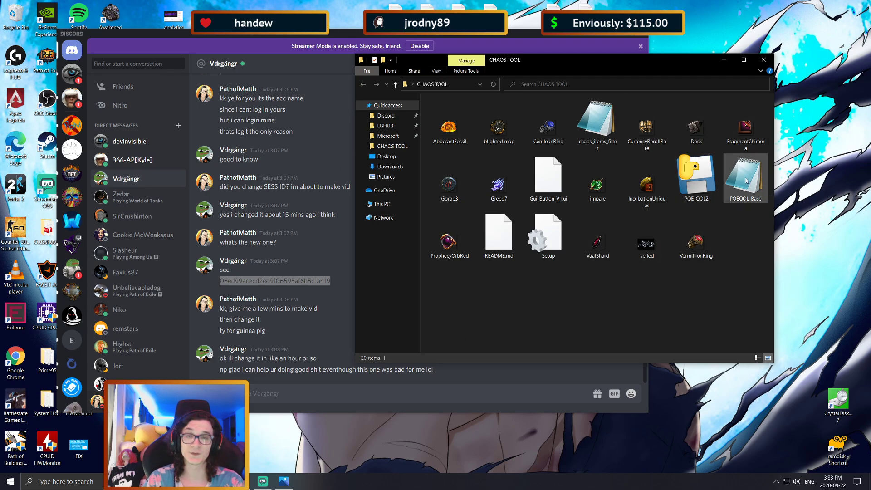